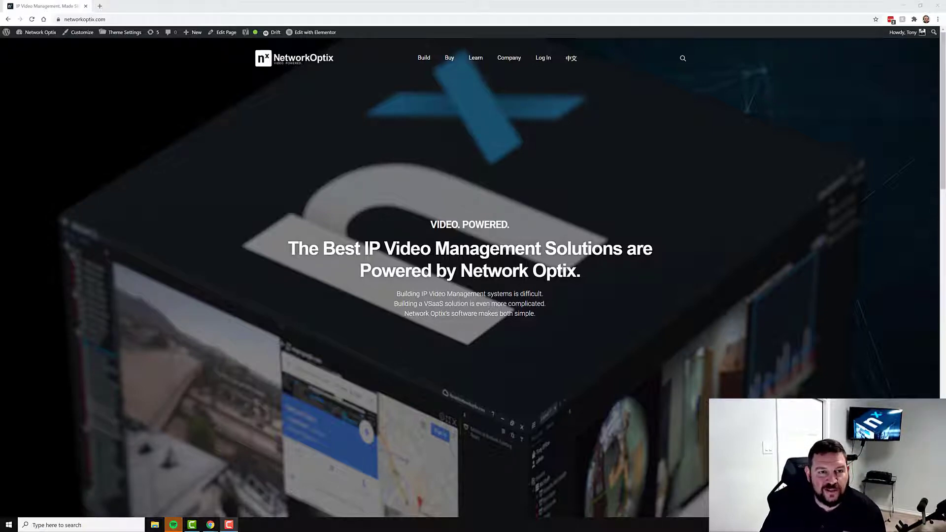
mouse_move(677, 89)
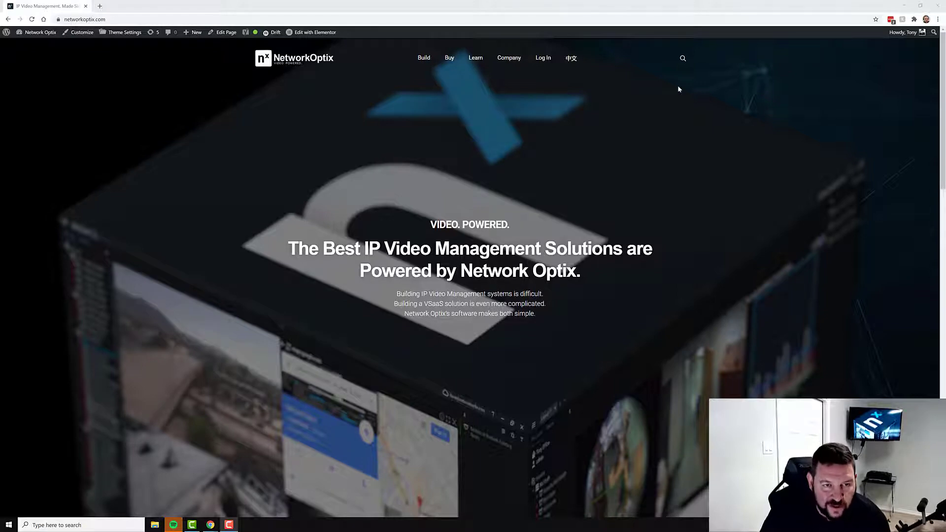
mouse_move(683, 108)
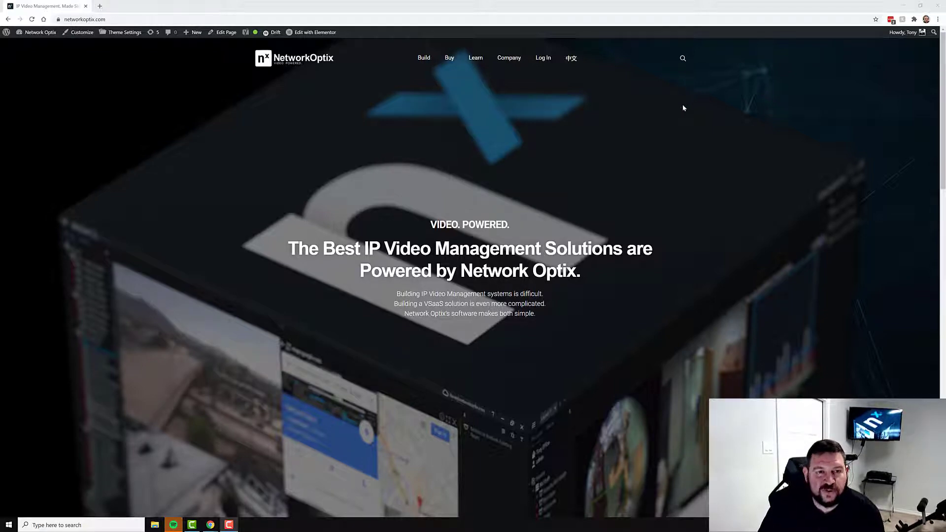
mouse_move(561, 90)
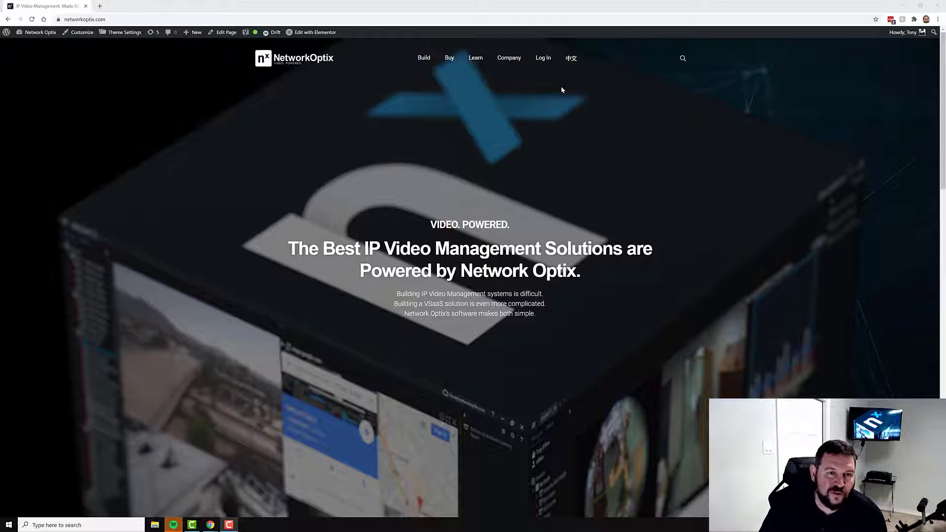
Reveal the Log In menu listing My Nx, Nx Witness Cloud and Developer Portal.
click(542, 58)
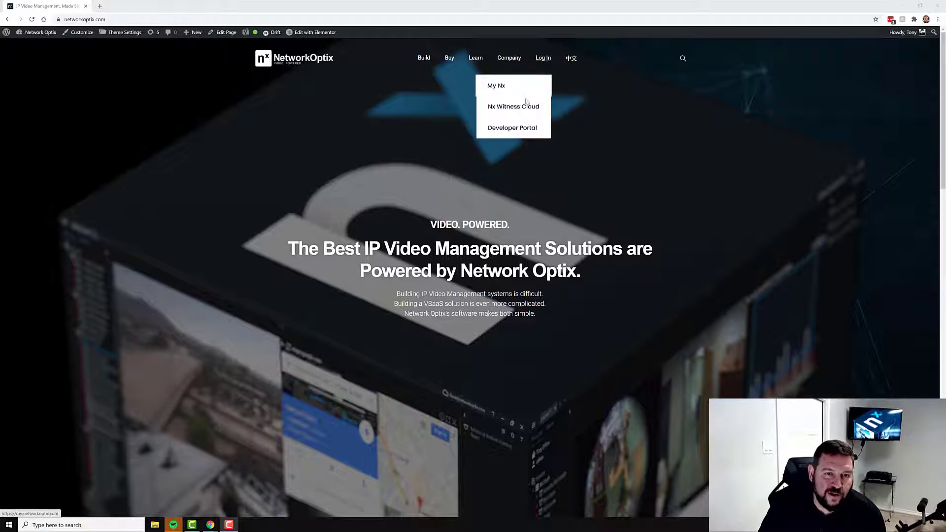
Go to the Nx Witness Cloud portal and sign in with the demo account.
click(513, 106)
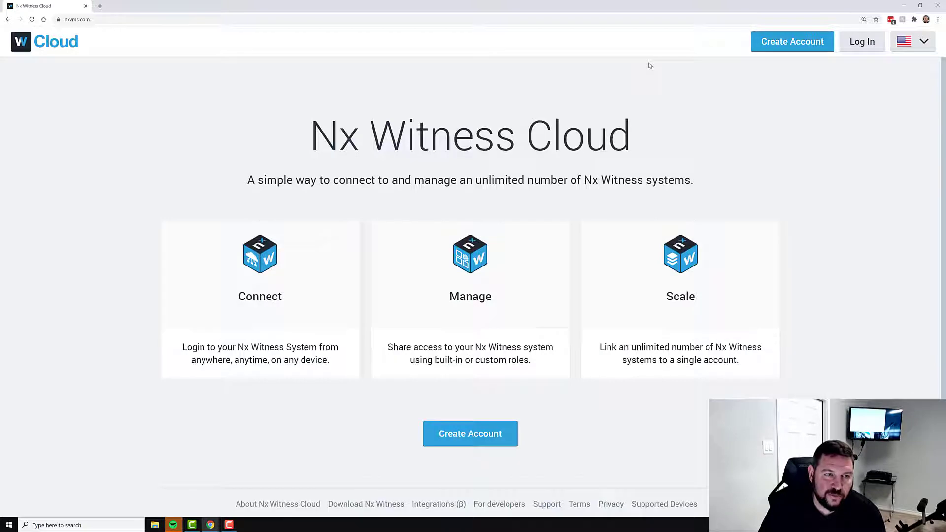
mouse_move(538, 243)
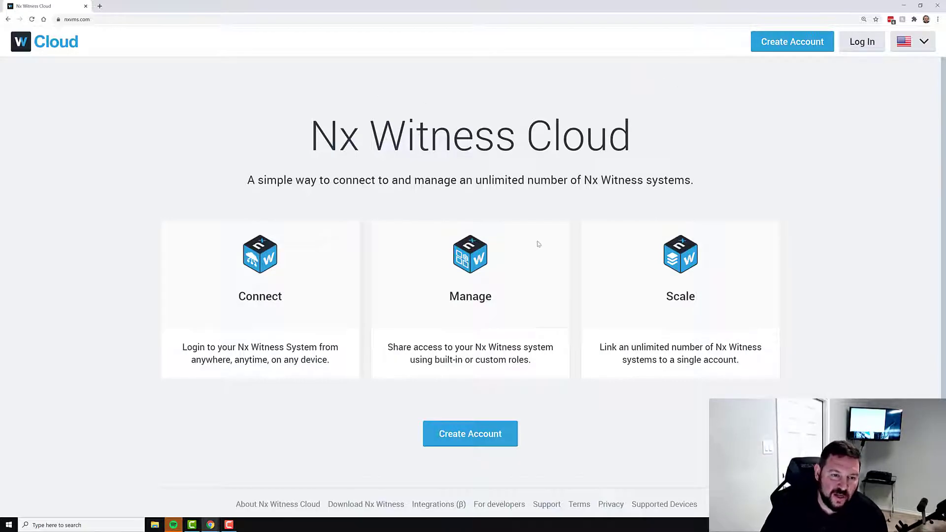
click(861, 41)
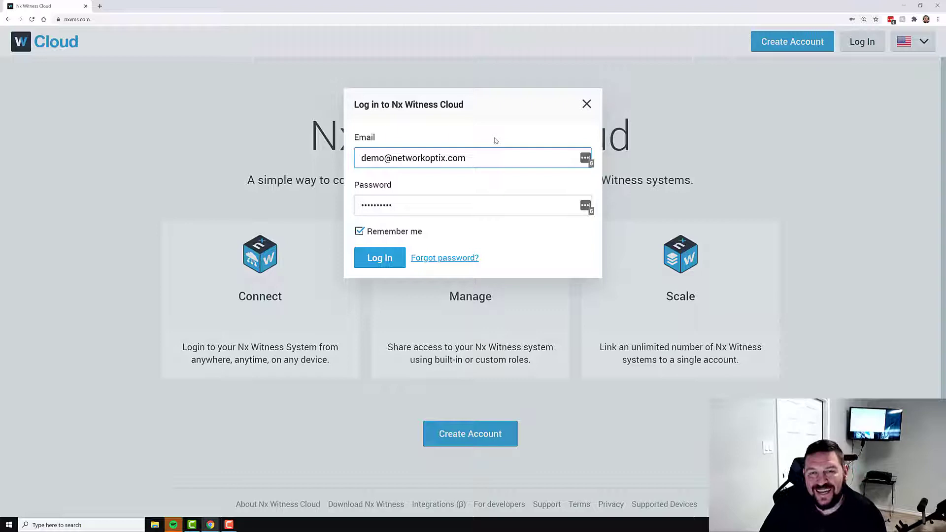
mouse_move(498, 132)
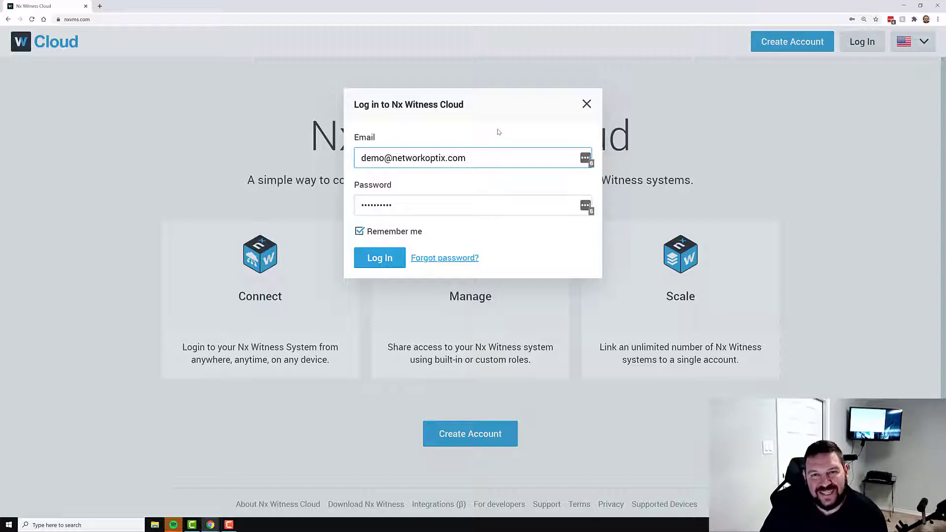
mouse_move(457, 188)
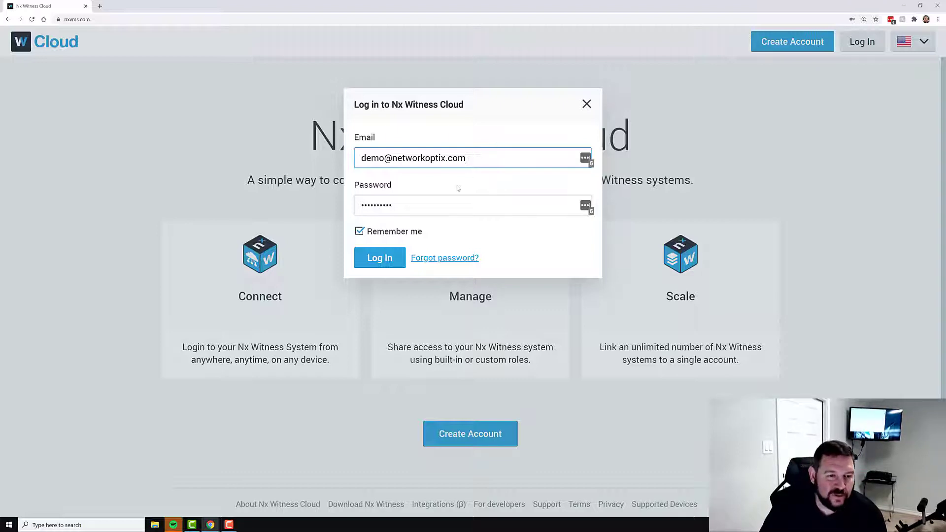
click(379, 257)
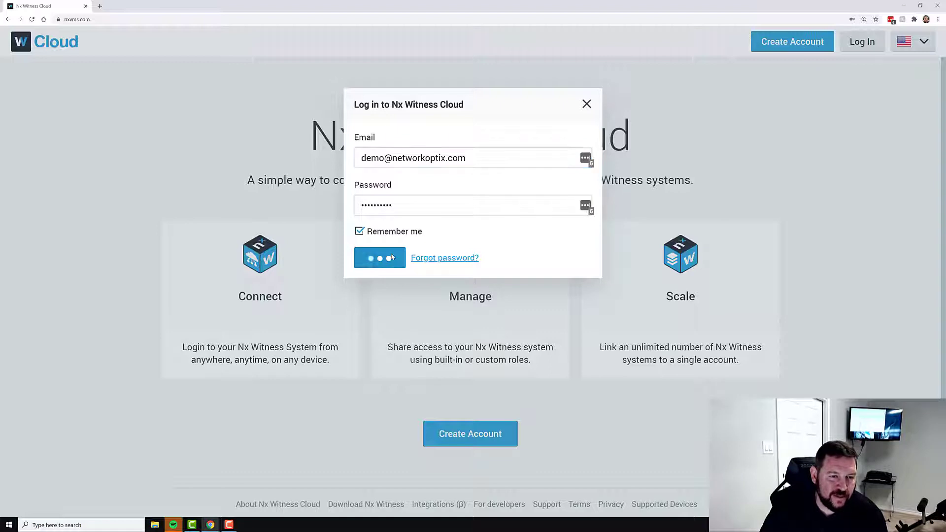
click(379, 257)
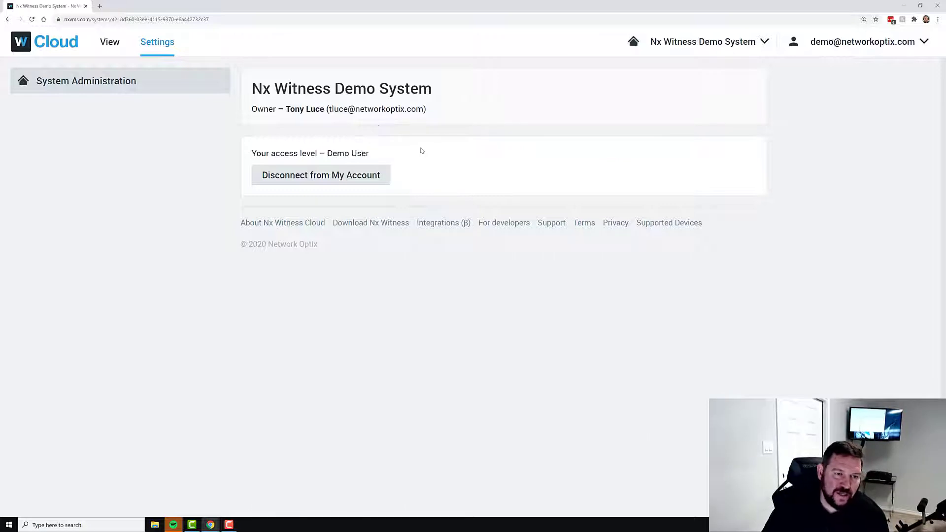
mouse_move(374, 124)
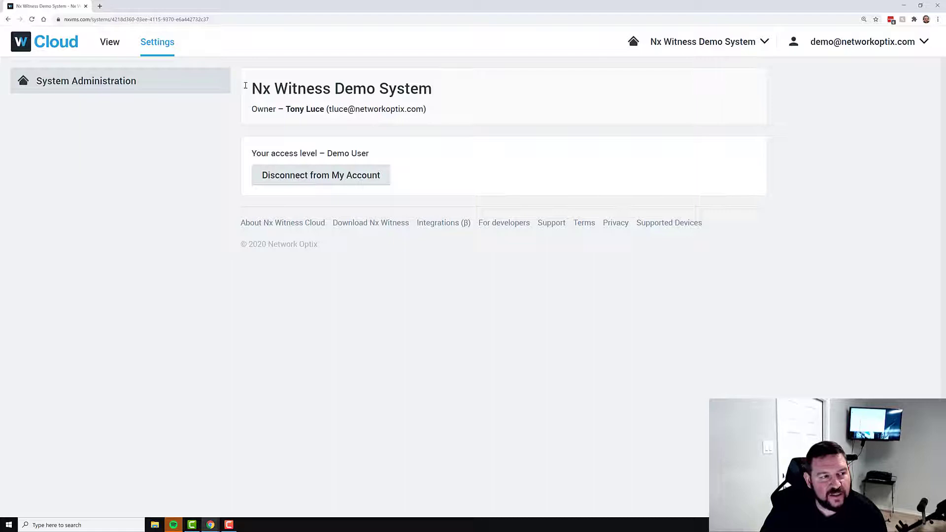
Switch to the demo system's View page streaming the Bridge (Arecont) camera.
click(109, 41)
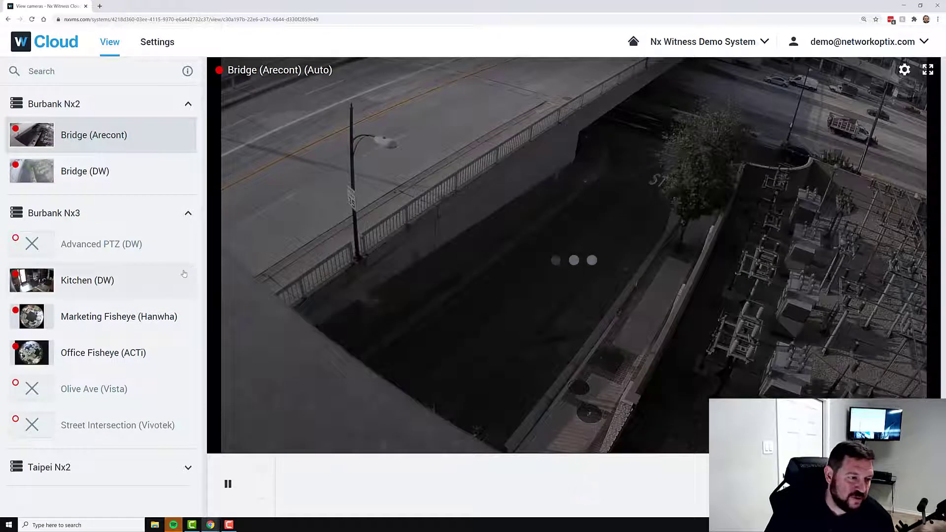
Show the Kitchen (DW) feed at High stream quality and enlarge it to full screen.
click(86, 279)
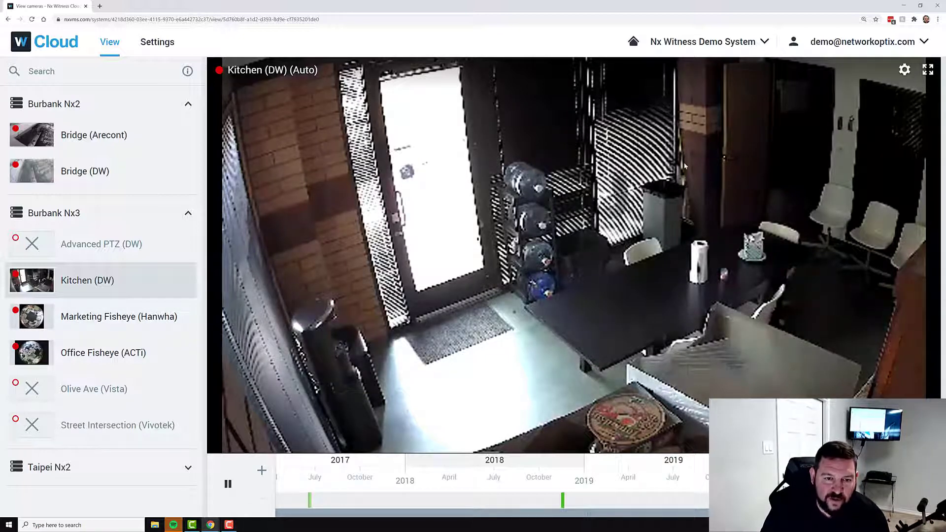
click(903, 69)
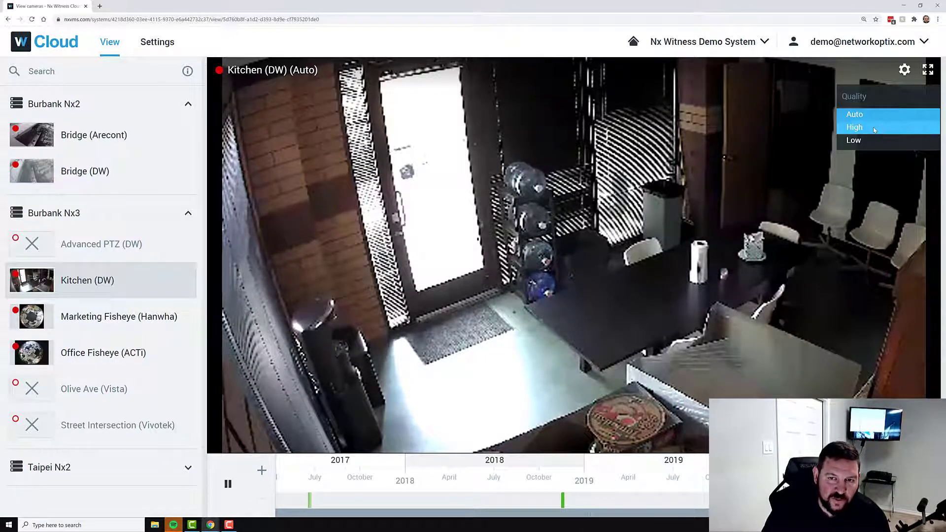
click(854, 127)
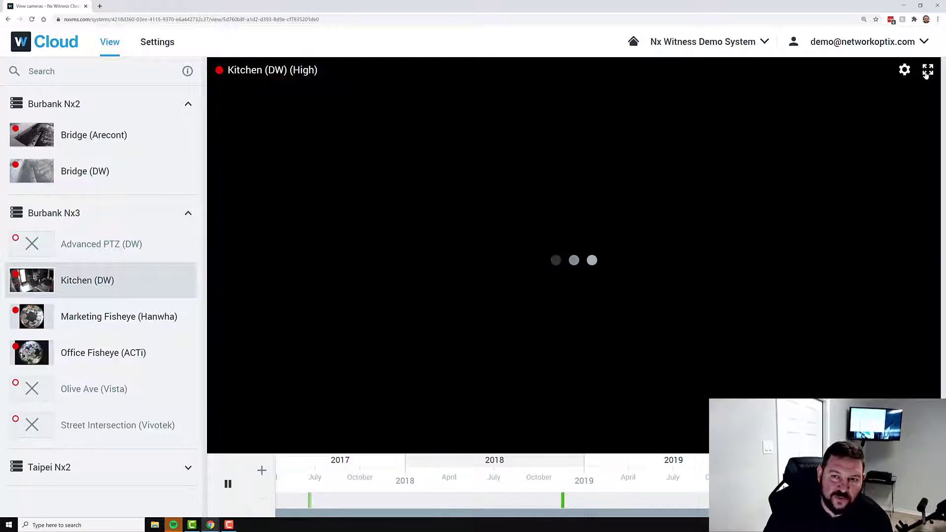
click(928, 70)
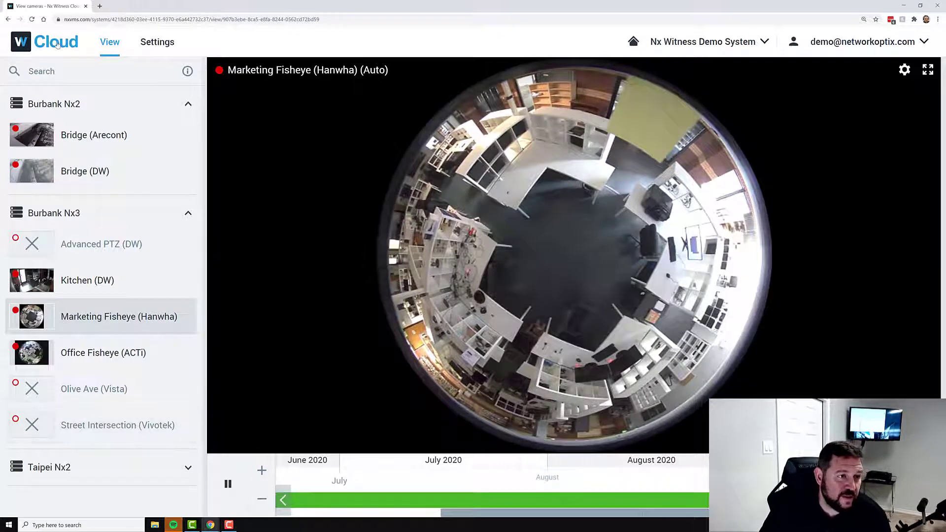
Return to the system settings and browse the Integrations (beta) catalogue.
click(156, 42)
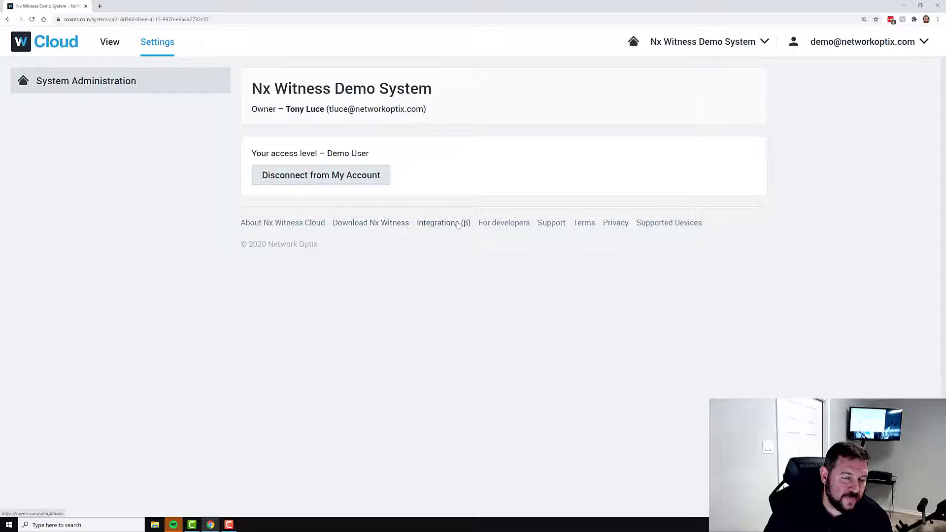
click(443, 223)
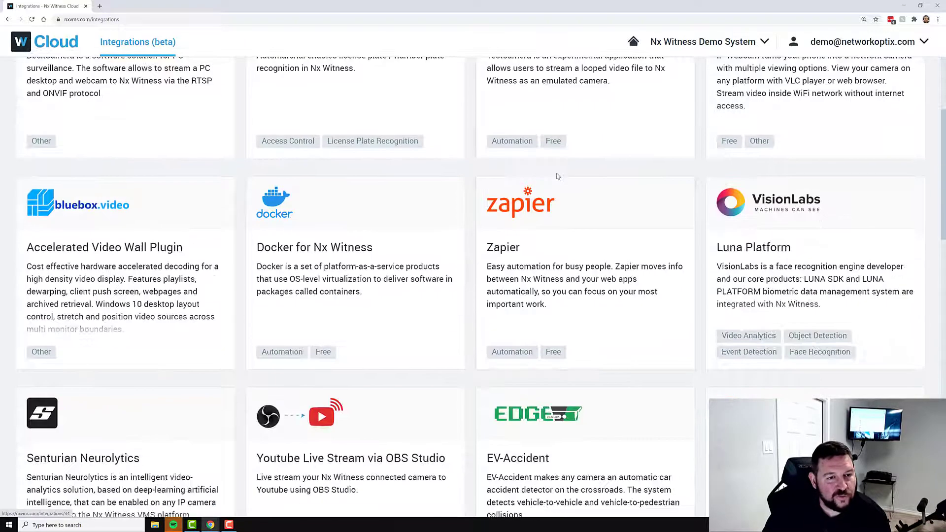
scroll(down, 3)
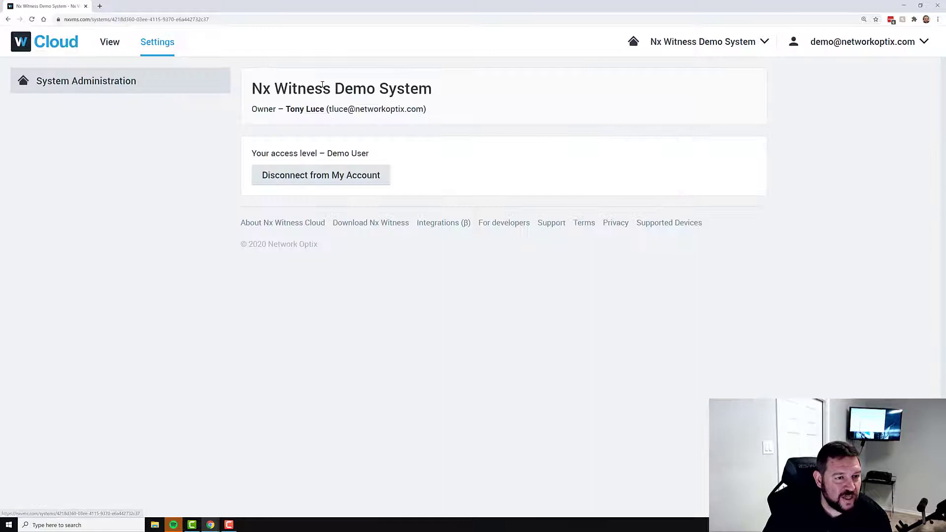
Show Supported Devices and highlight the 511 manufacturers and 8813 devices counts.
click(668, 222)
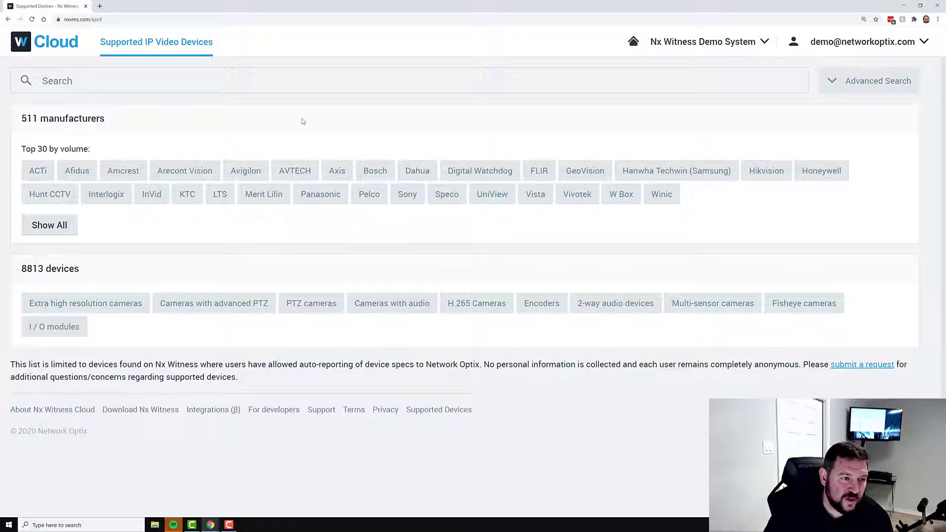
double_click(71, 117)
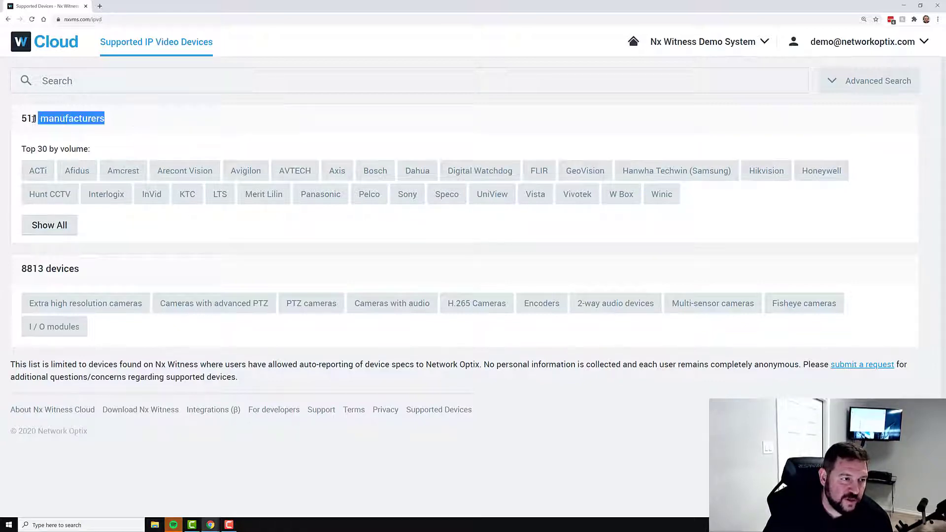
double_click(50, 268)
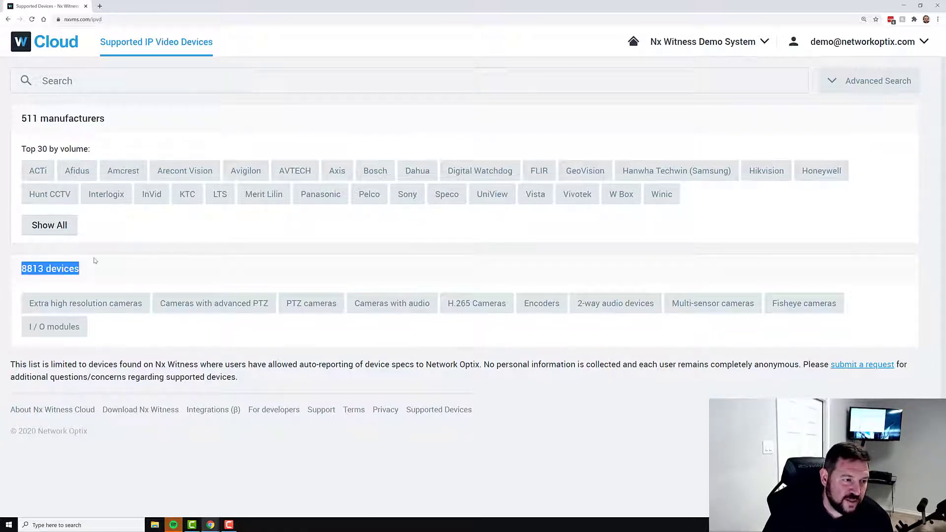
mouse_move(649, 170)
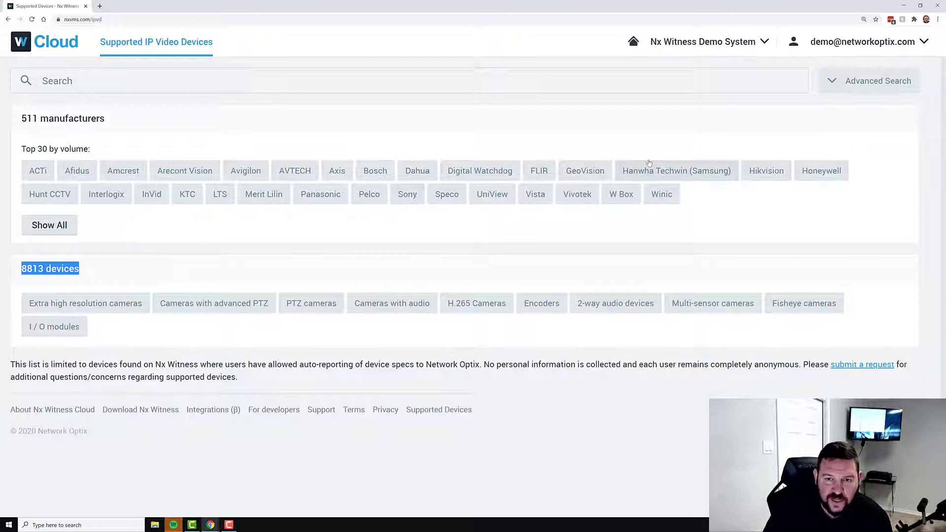
In Advanced Search, require 1080p minimum resolution and add ACTi to the manufacturer filter.
click(869, 80)
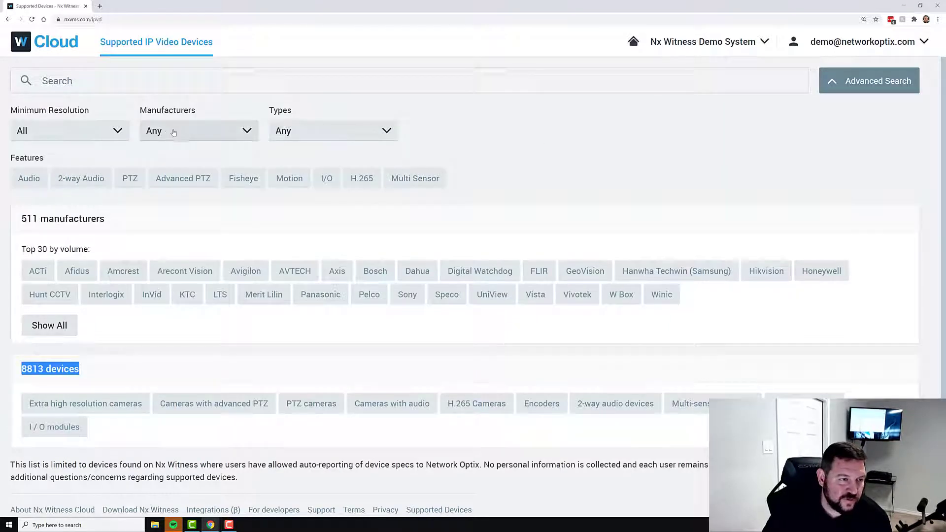
click(69, 130)
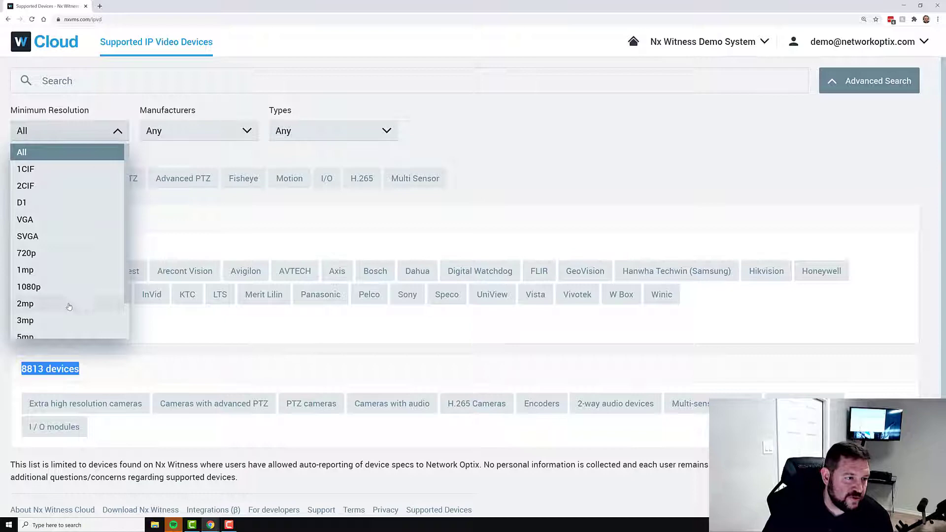
scroll(down, 3)
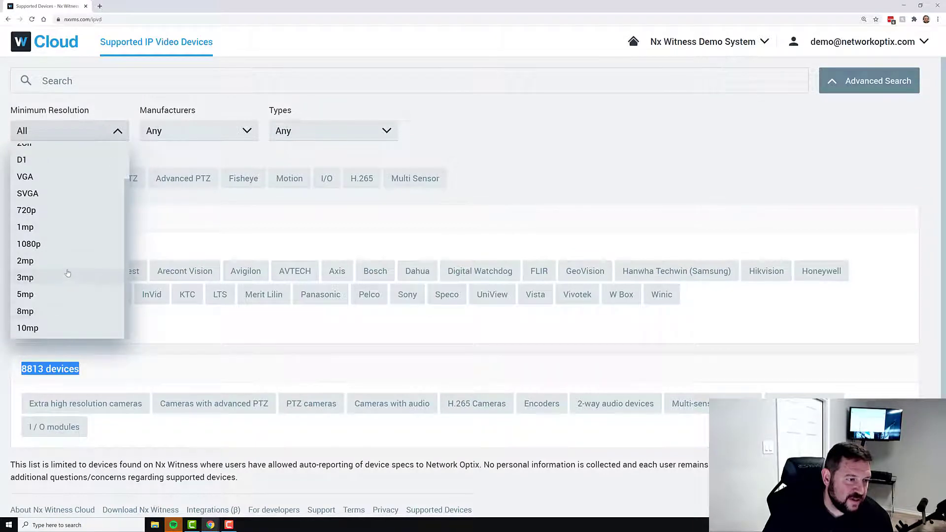
click(29, 243)
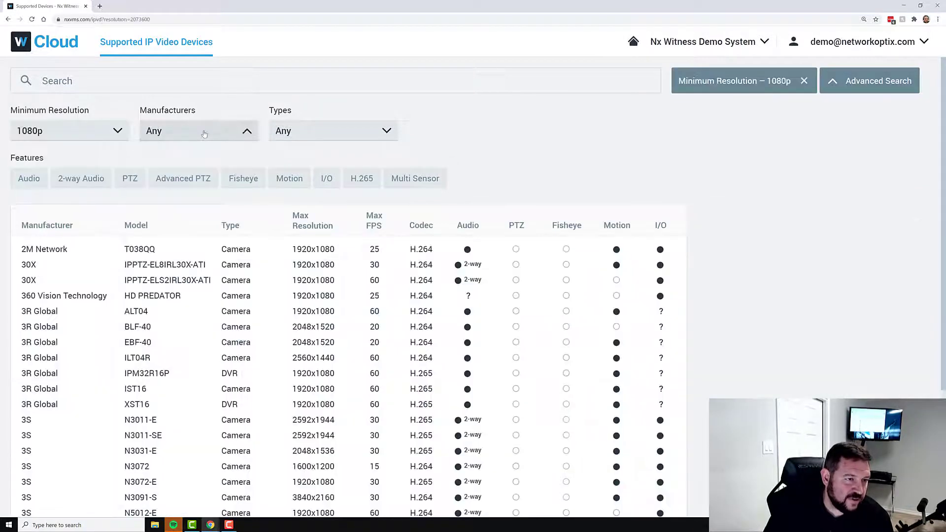
click(198, 130)
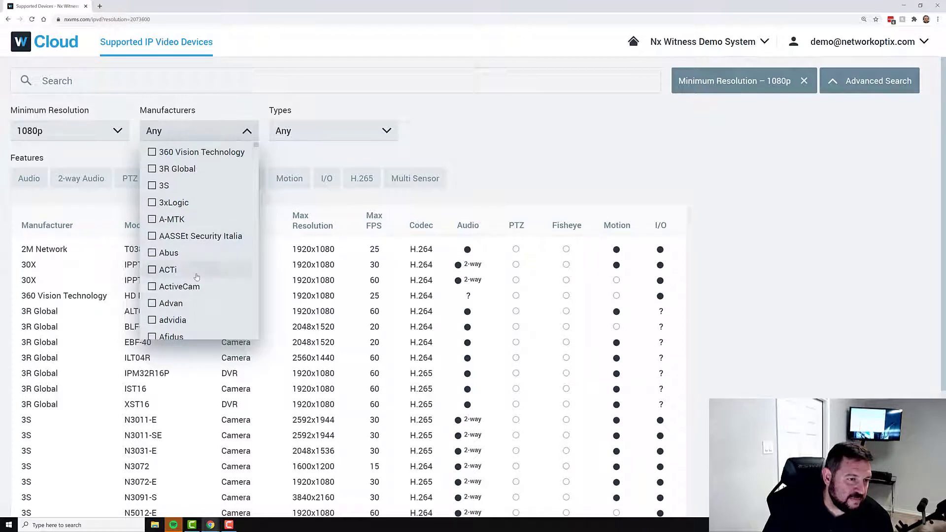
click(151, 269)
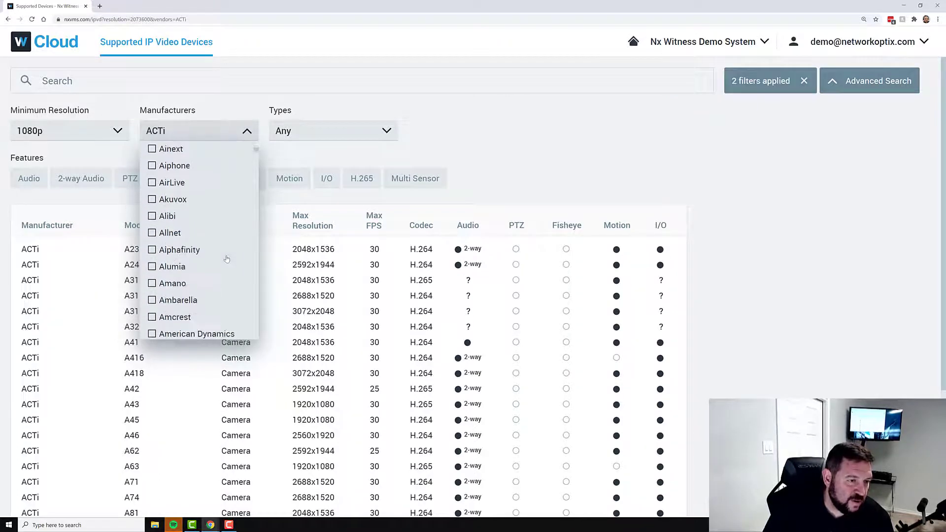
scroll(down, 3)
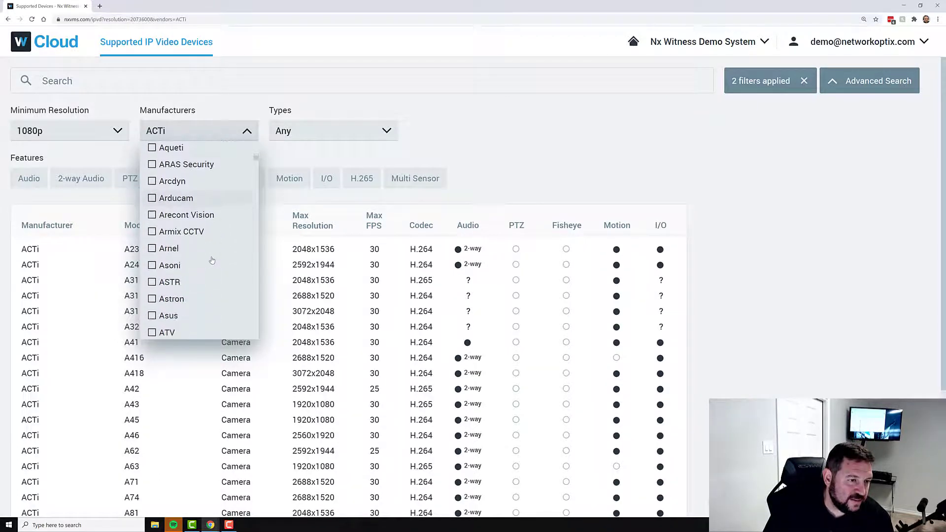
scroll(down, 3)
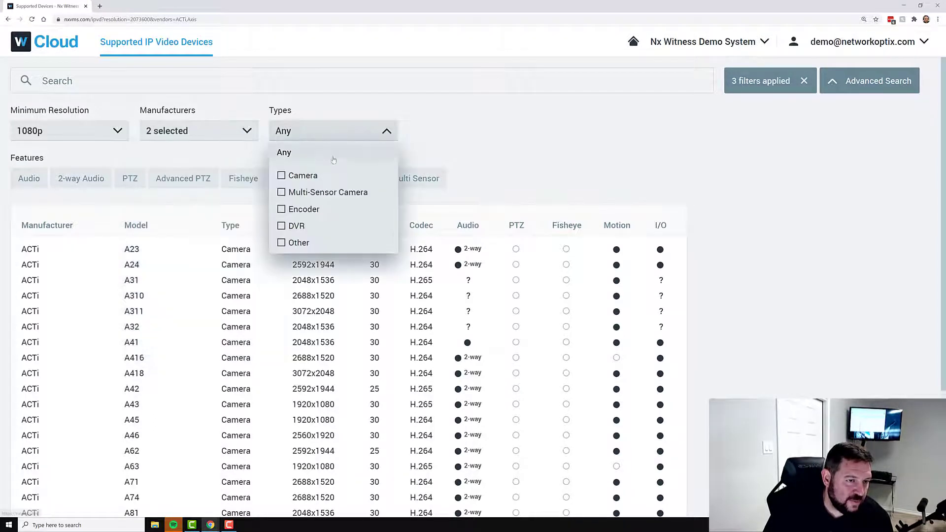
Limit results to Multi-Sensor Cameras and view the Axis P3707-PE details.
click(281, 193)
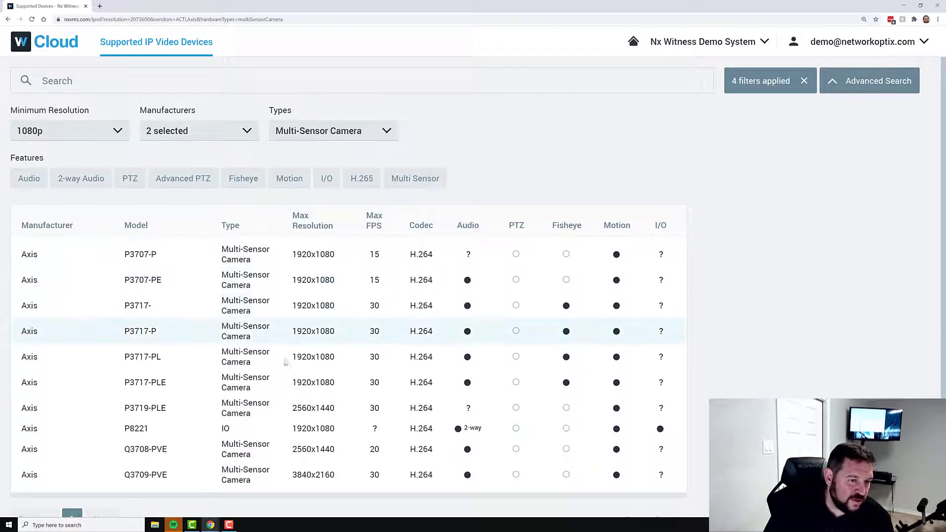
click(143, 279)
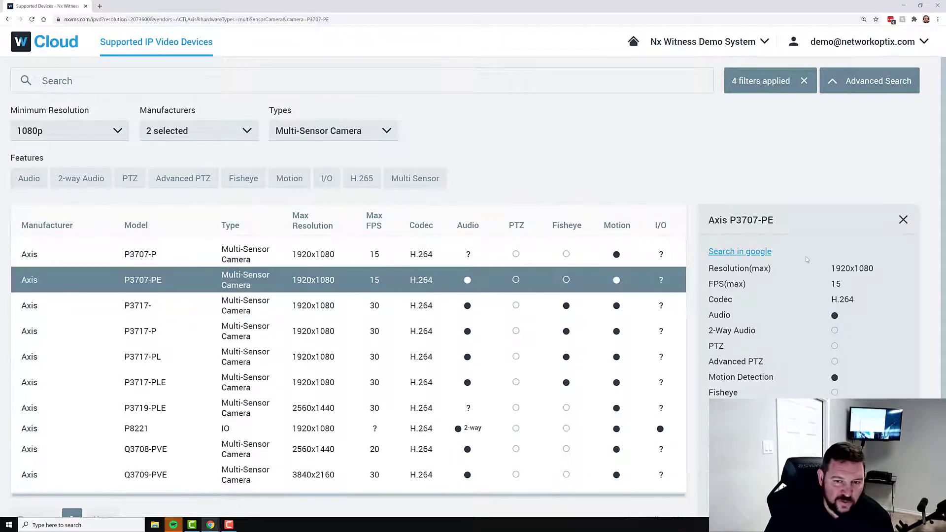
scroll(down, 3)
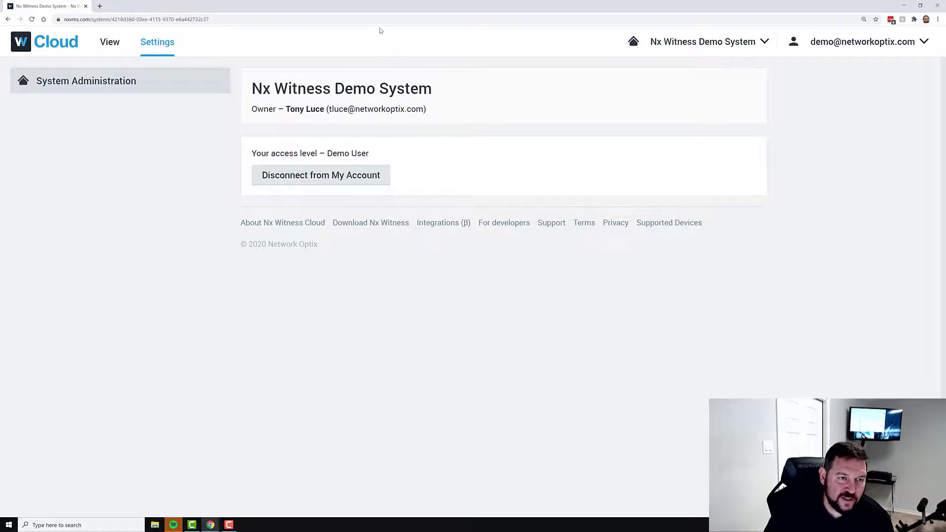
mouse_move(515, 48)
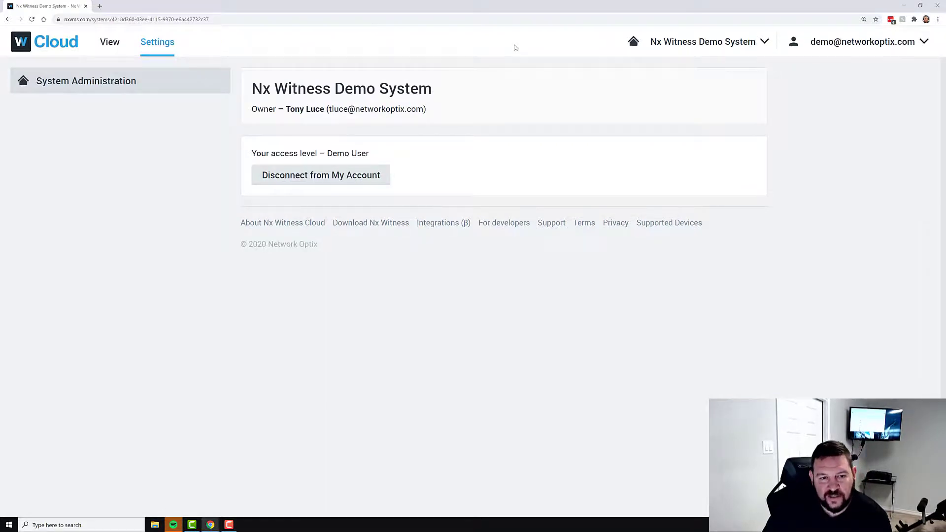